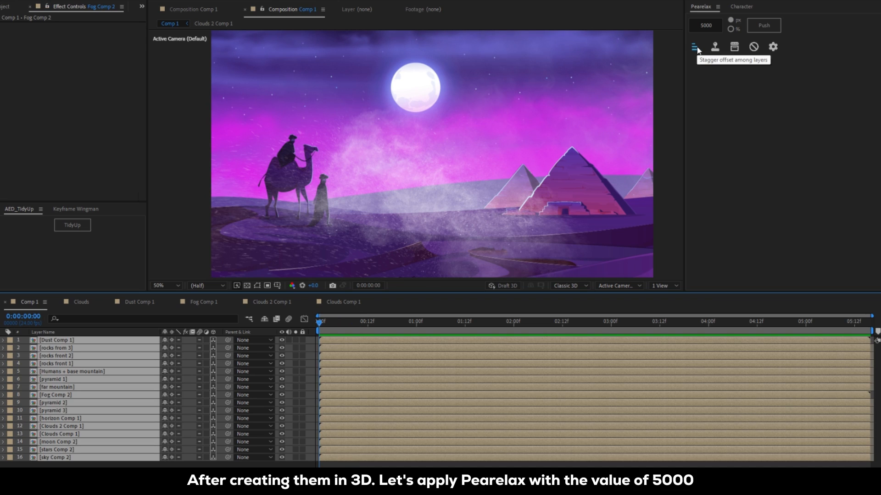
Step: Push the selected 3D layers apart in Z by 5000 with Pearlax scale compensation
{"action": "left_click", "coordinate": [696, 47]}
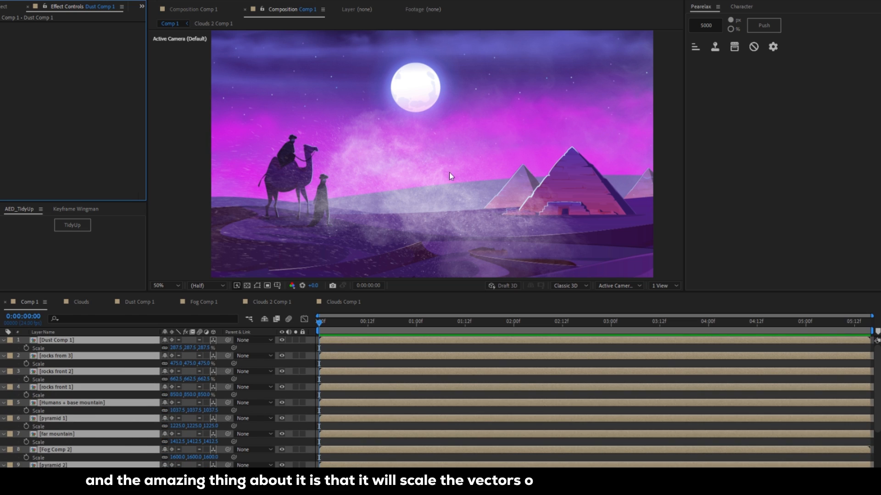
{"action": "mouse_move", "coordinate": [360, 207]}
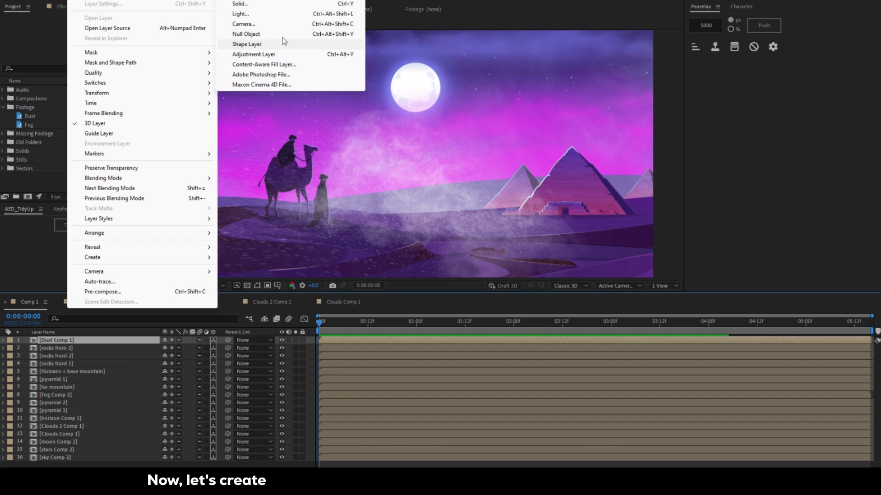
Step: Create a camera with the 50mm preset and add a null object
{"action": "left_click", "coordinate": [243, 24]}
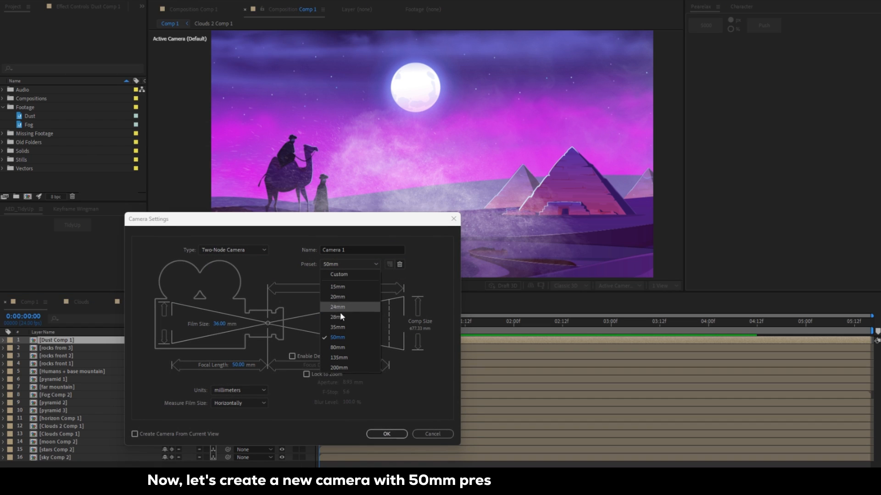
{"action": "left_click", "coordinate": [386, 434]}
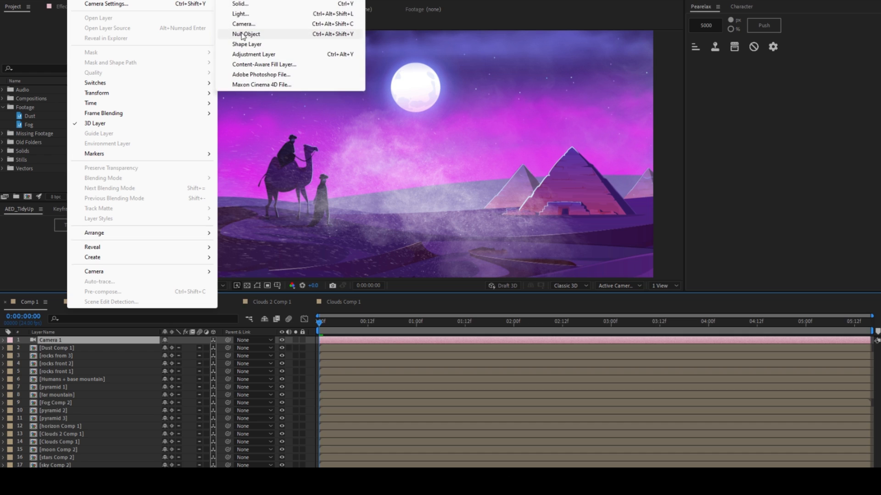
{"action": "left_click", "coordinate": [245, 34]}
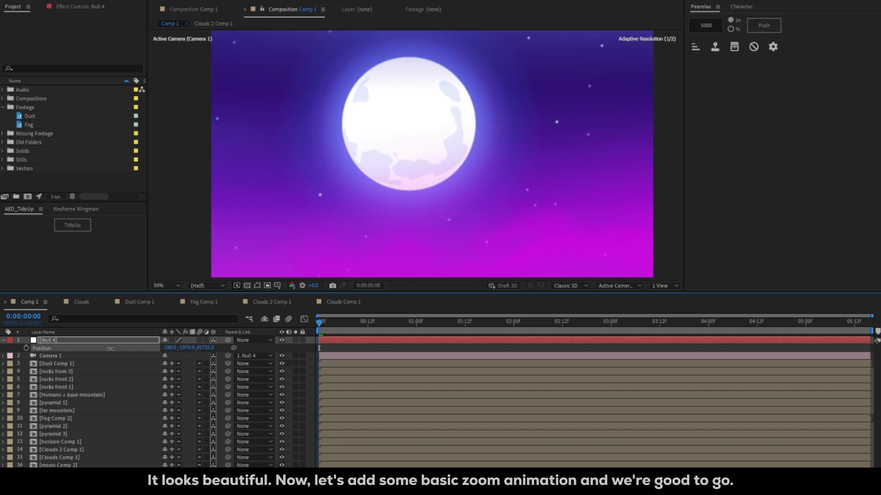
Step: Push the null's view in close on the moon and step back in time to check the zoom
{"action": "left_click_drag", "start_coordinate": [188, 347], "coordinate": [202, 352]}
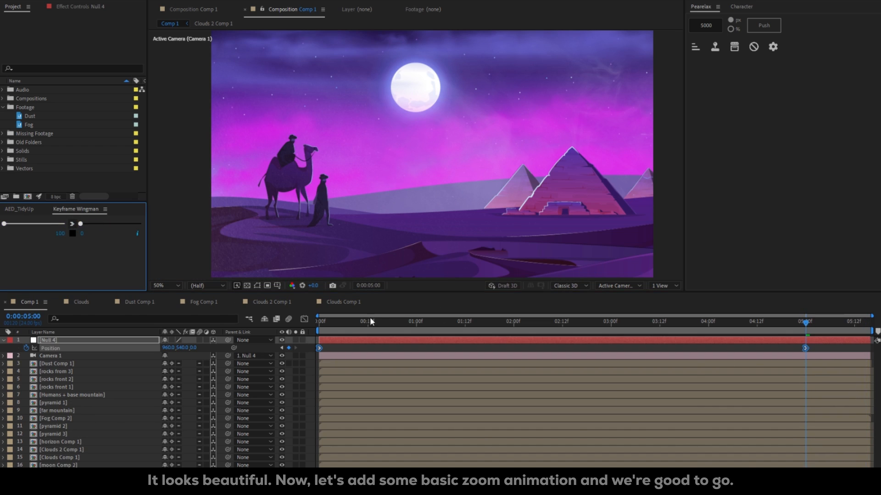
{"action": "left_click", "coordinate": [465, 322]}
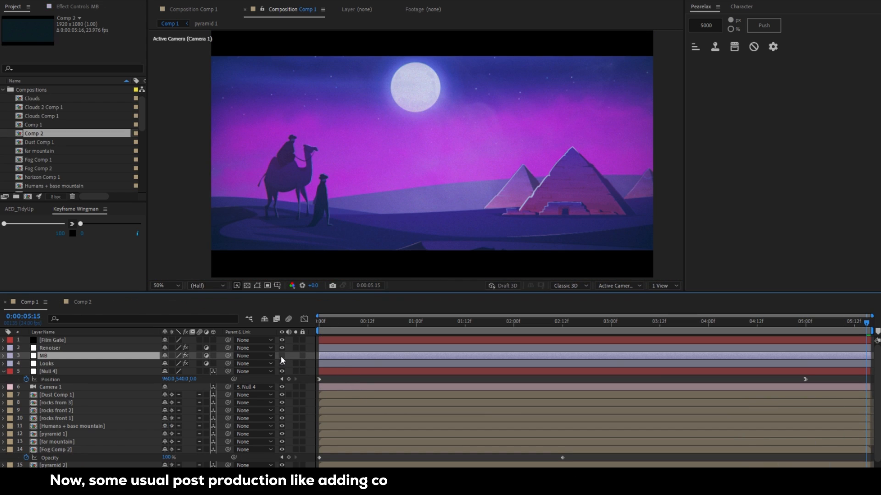
Step: Scrub the time ruler to preview the zoom with grading, glow, noise and film gate applied
{"action": "left_click", "coordinate": [368, 321]}
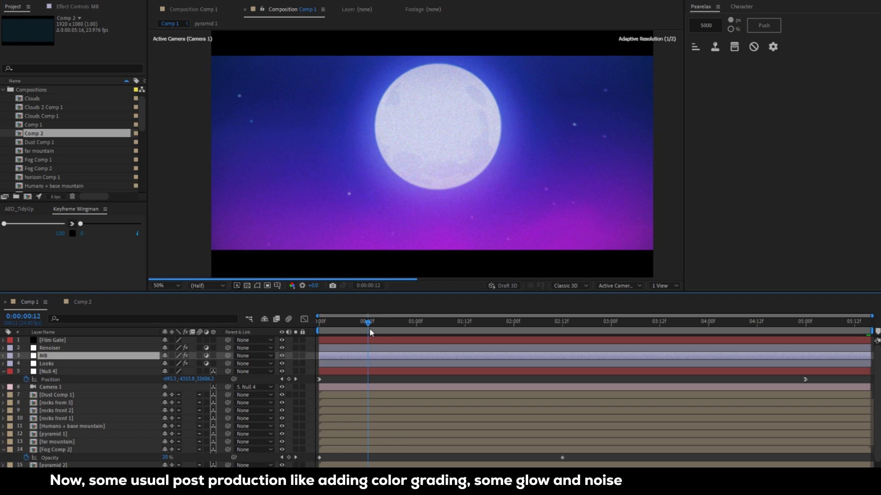
{"action": "left_click", "coordinate": [411, 321]}
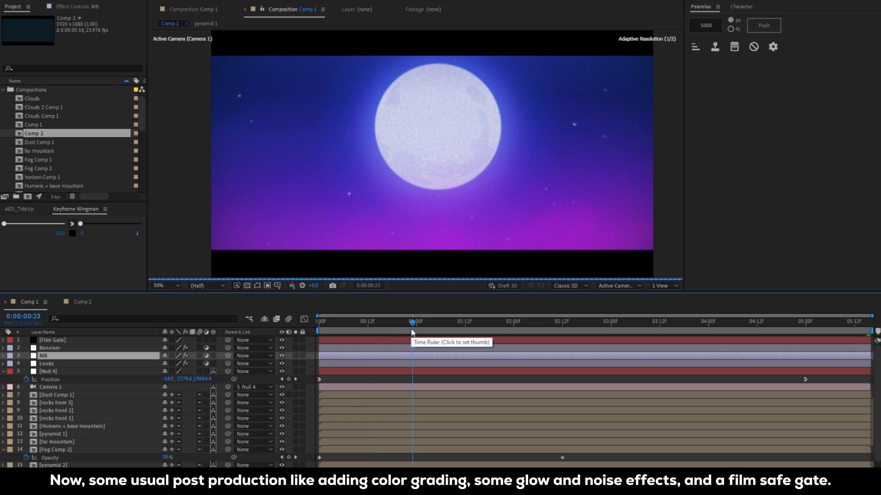